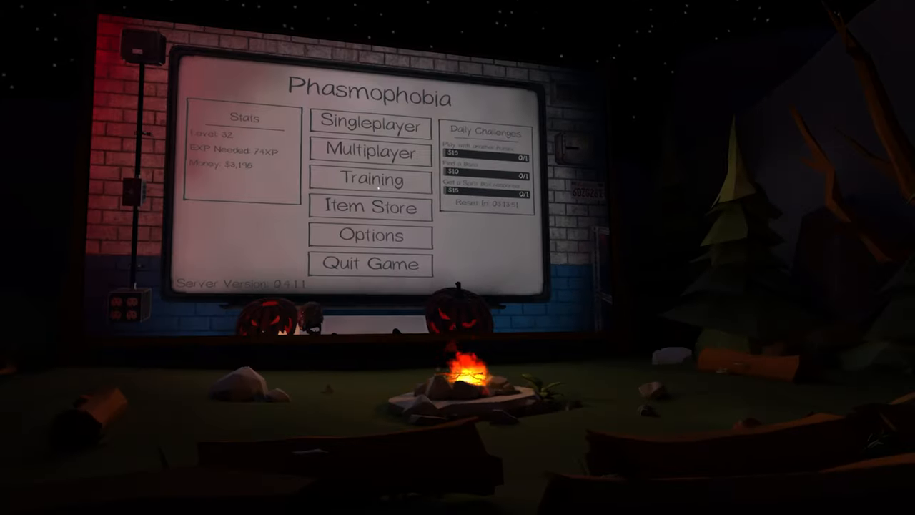
# Step: Reach Phasmophobia's audio settings with the Elgato Wave:1 microphone as input
pyautogui.click(369, 236)
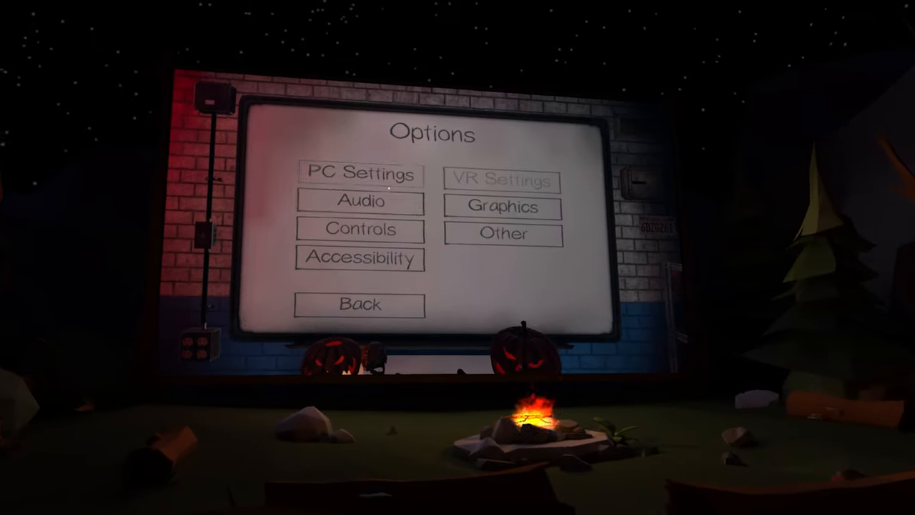
pyautogui.click(359, 202)
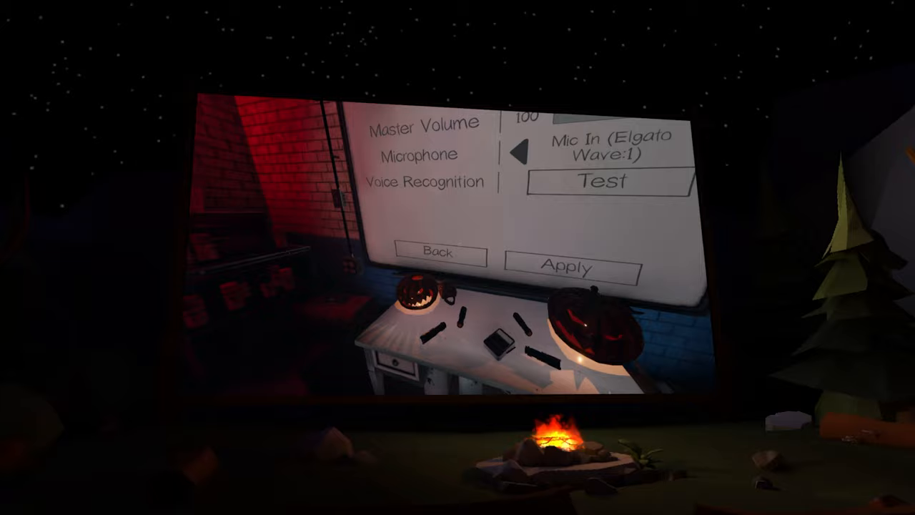
# Step: Apply the audio settings and create a private lobby showing the equipment list
pyautogui.click(436, 255)
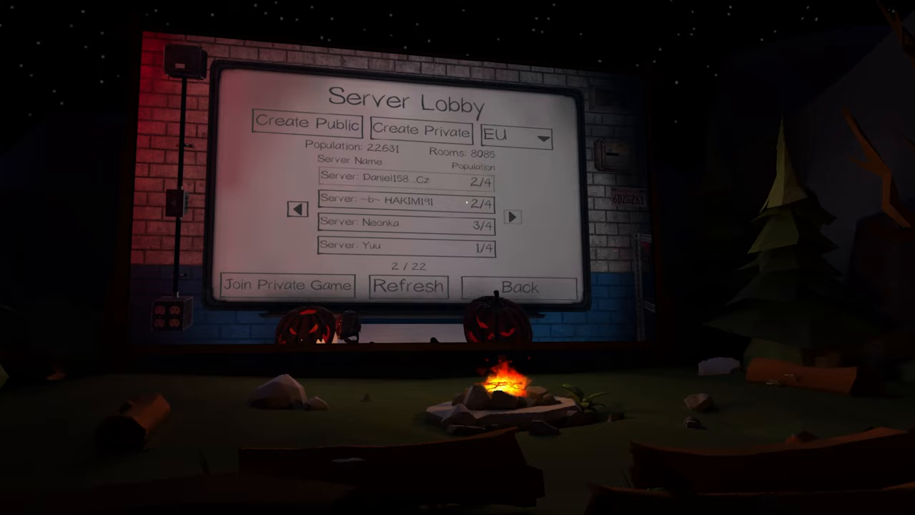
pyautogui.click(515, 218)
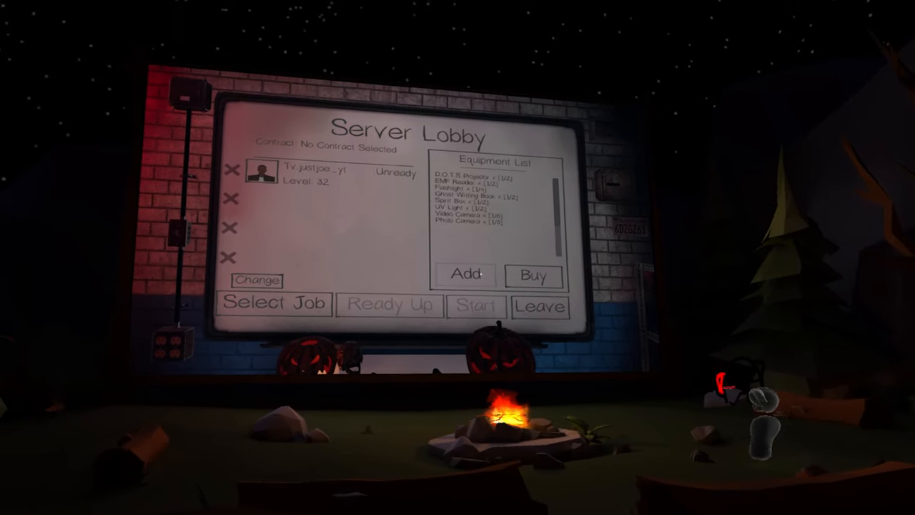
# Step: Leave the private lobby and return to Phasmophobia's main menu
pyautogui.click(464, 276)
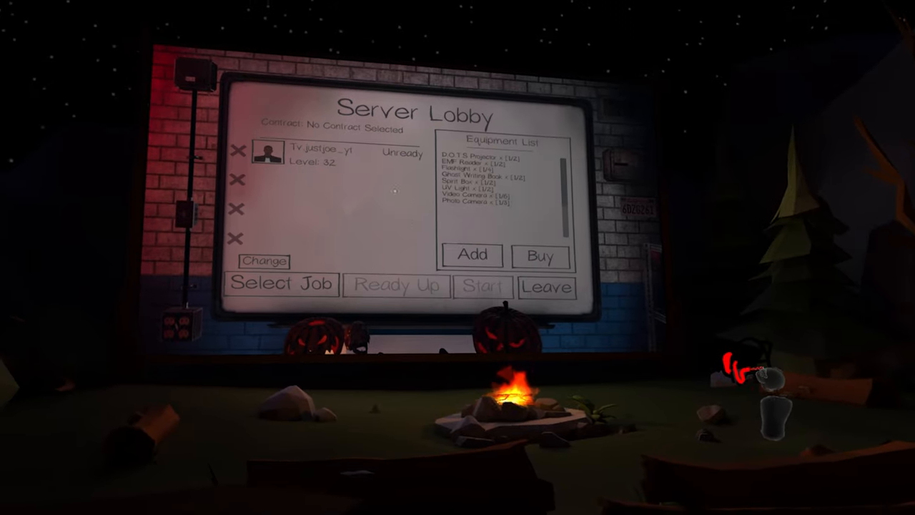
pyautogui.click(546, 286)
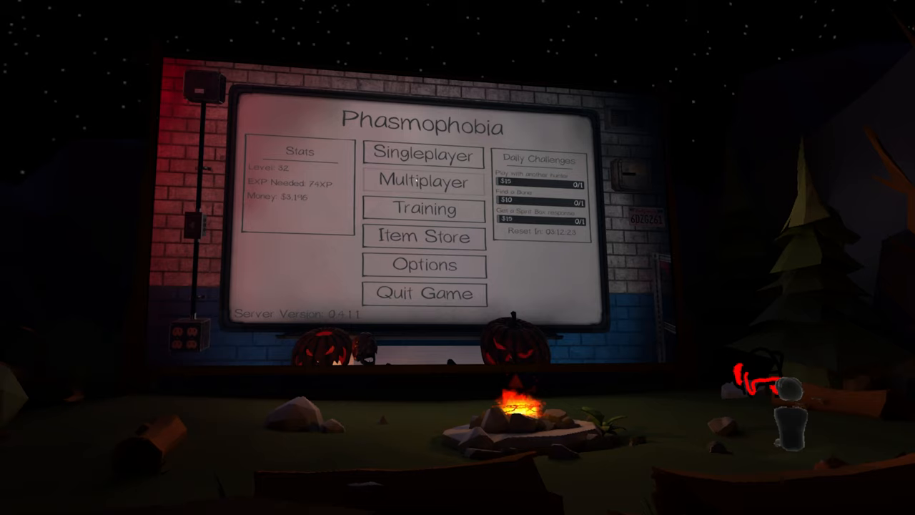
# Step: Play a single-player round, then leave the game and confirm quitting to the main menu
pyautogui.click(423, 183)
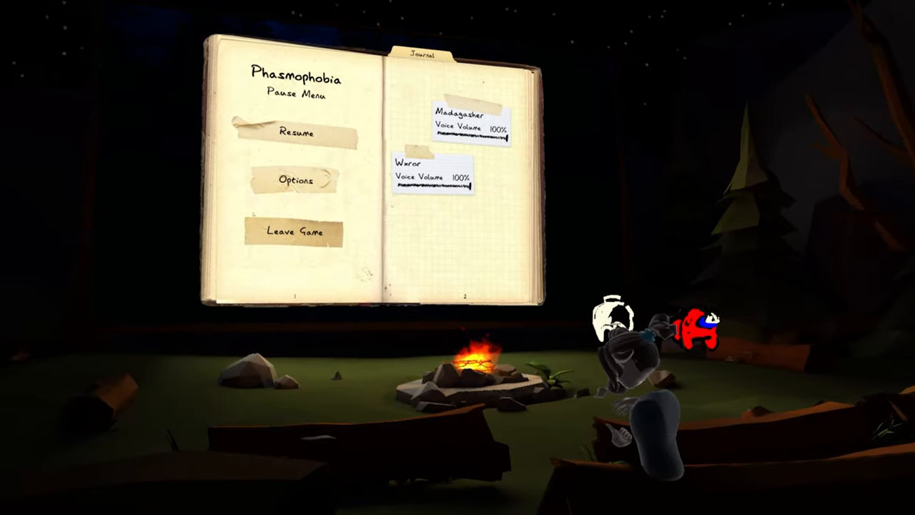
pyautogui.click(293, 232)
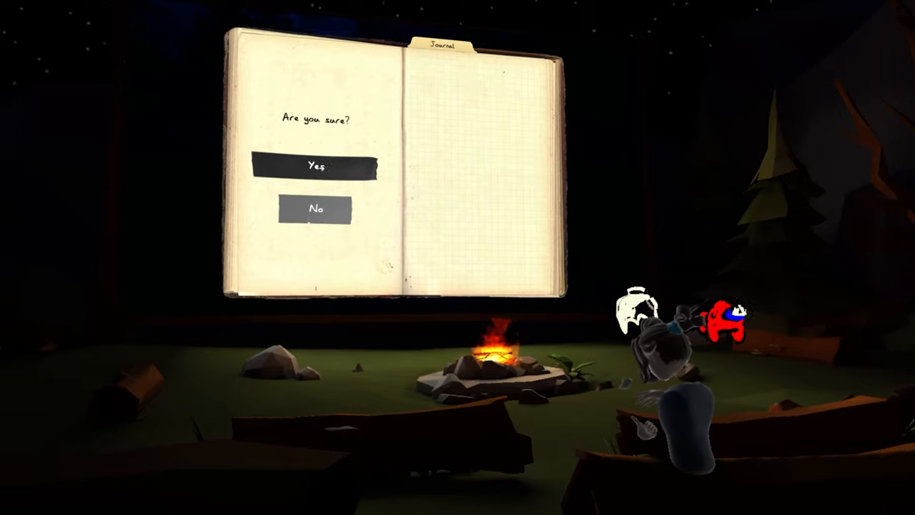
pyautogui.click(314, 166)
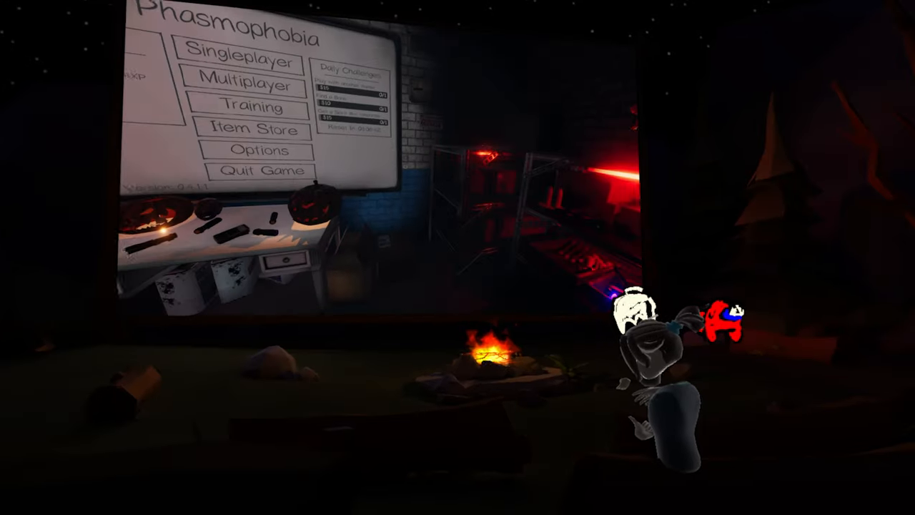